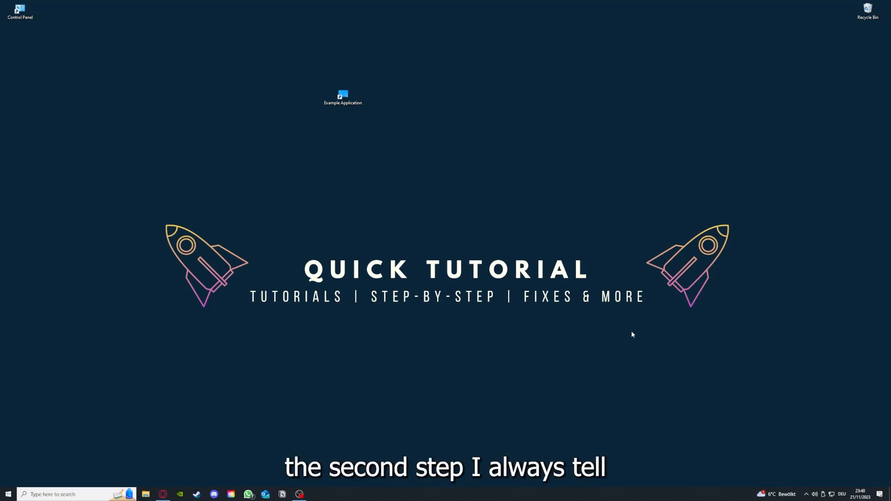
- Close the File Explorer window showing the Desktop folder
left_click(342, 97)
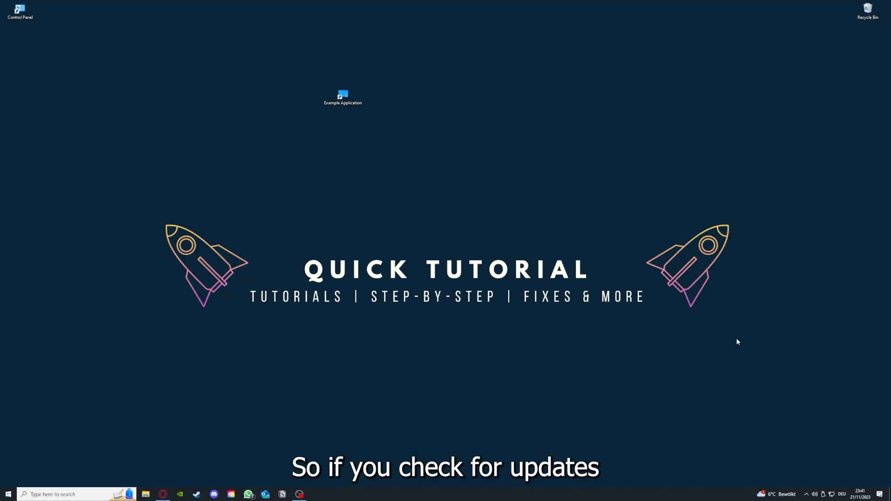
mouse_move(288, 77)
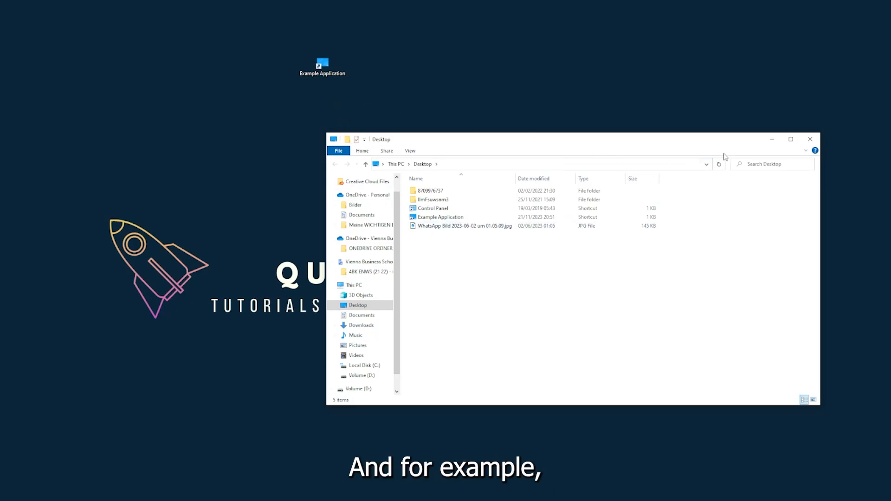
mouse_move(676, 154)
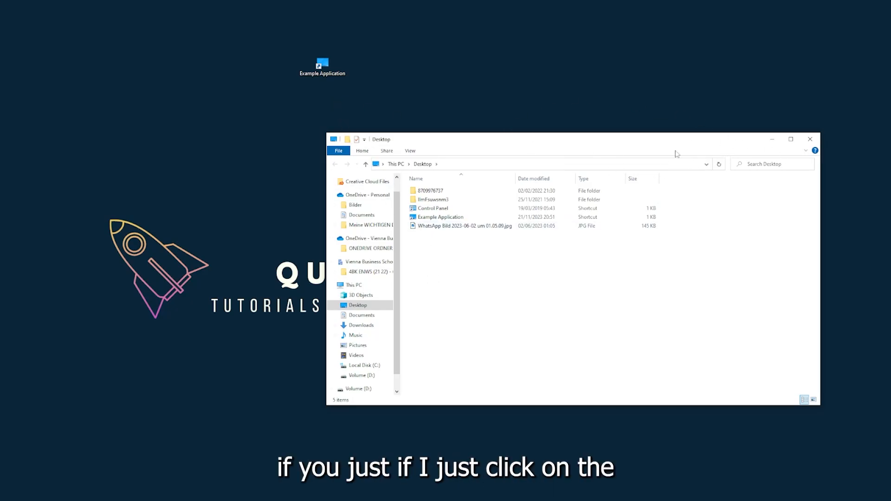
mouse_move(810, 139)
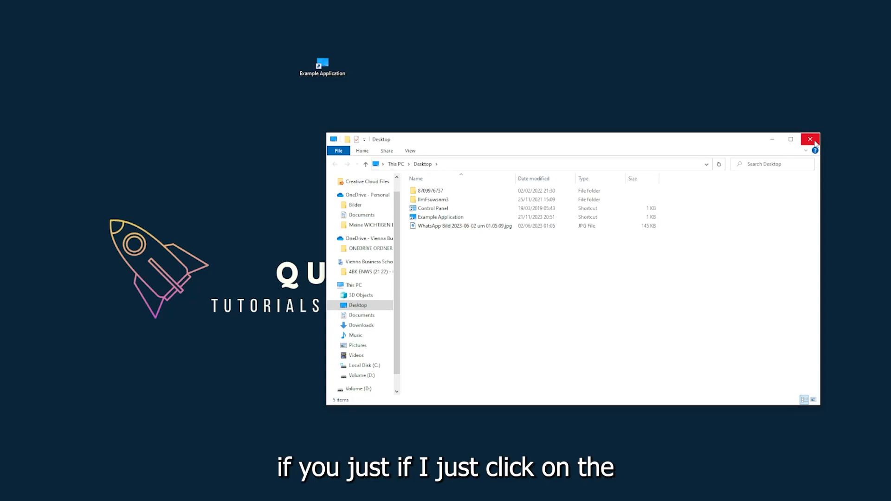
mouse_move(810, 139)
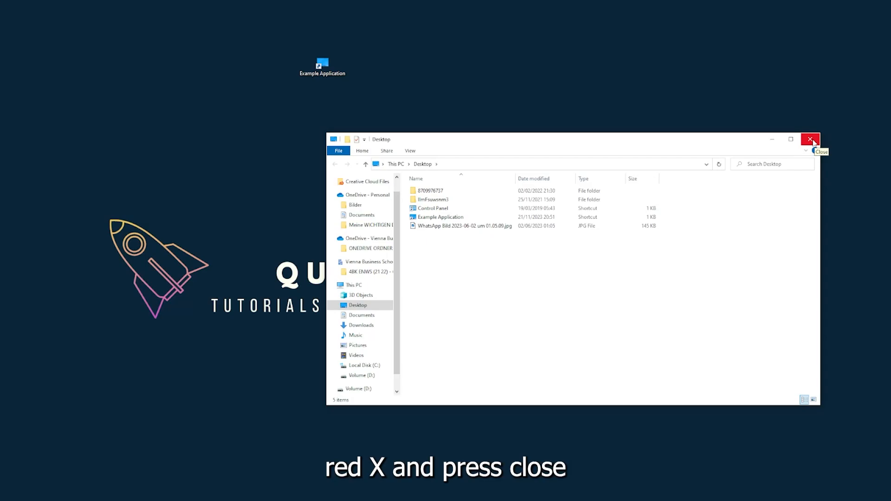
mouse_move(812, 140)
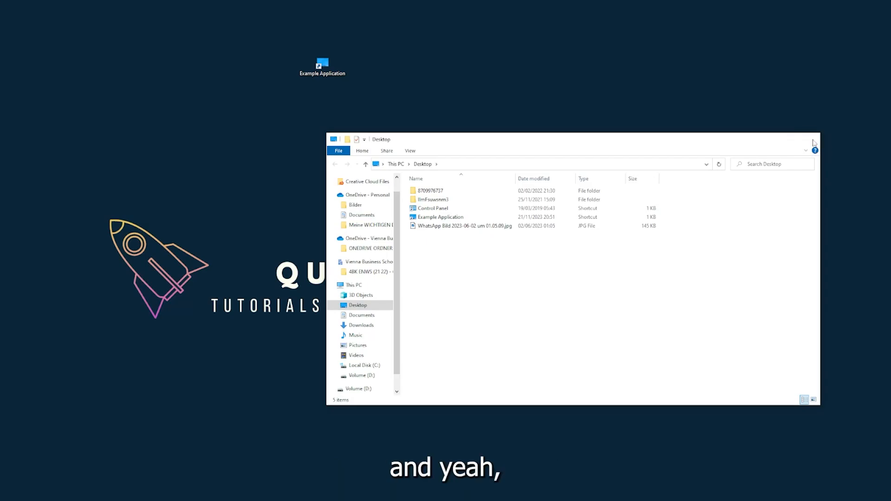
left_click(813, 139)
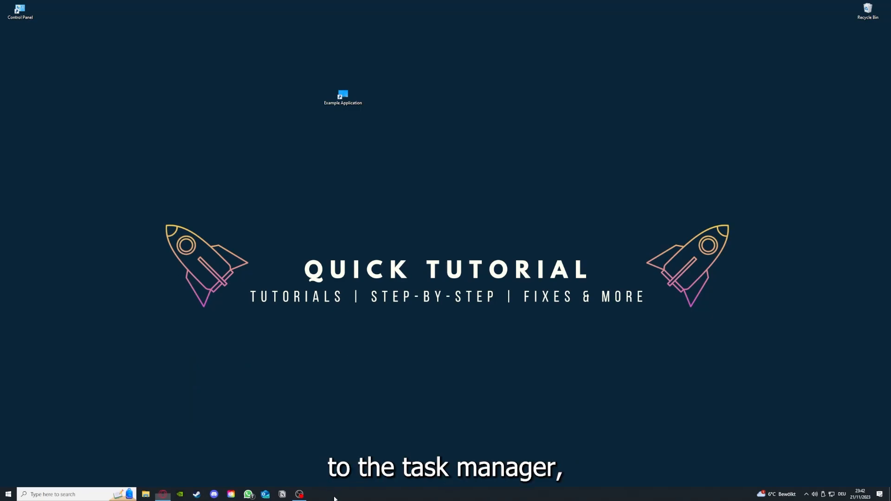
- Open Task Manager from the taskbar and end the selected running app
right_click(334, 493)
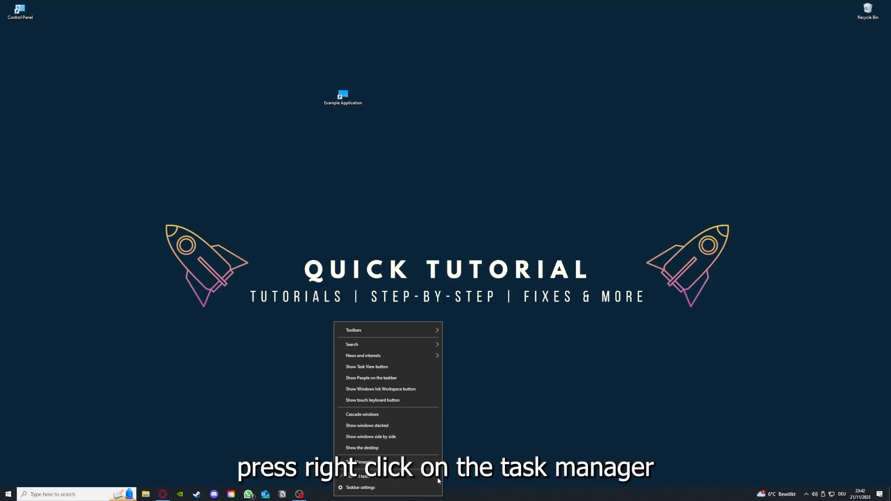
left_click(362, 461)
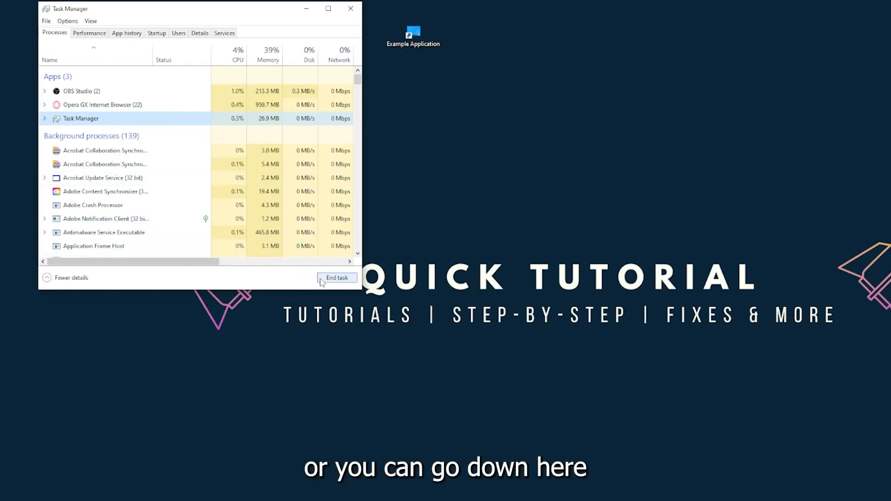
left_click(336, 278)
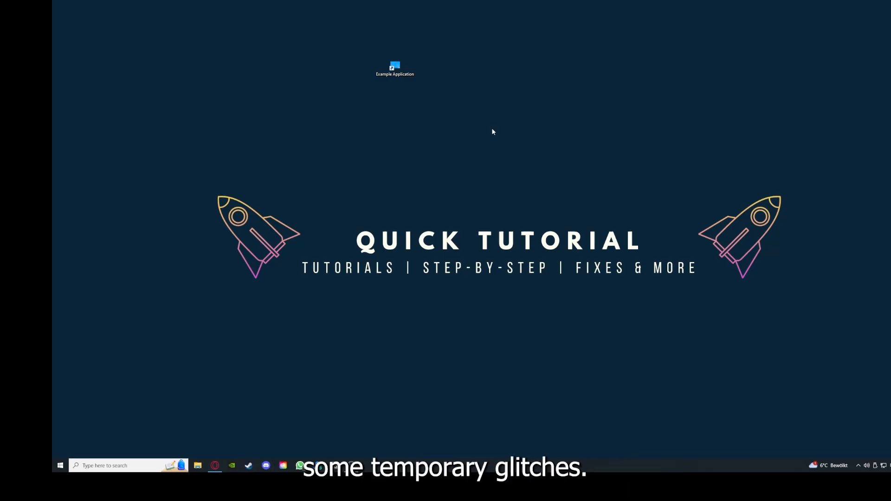
mouse_move(492, 132)
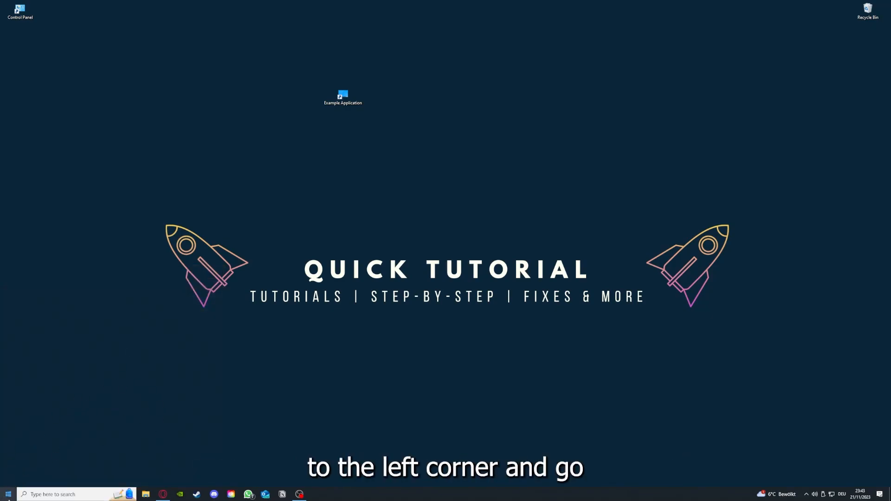
left_click(8, 494)
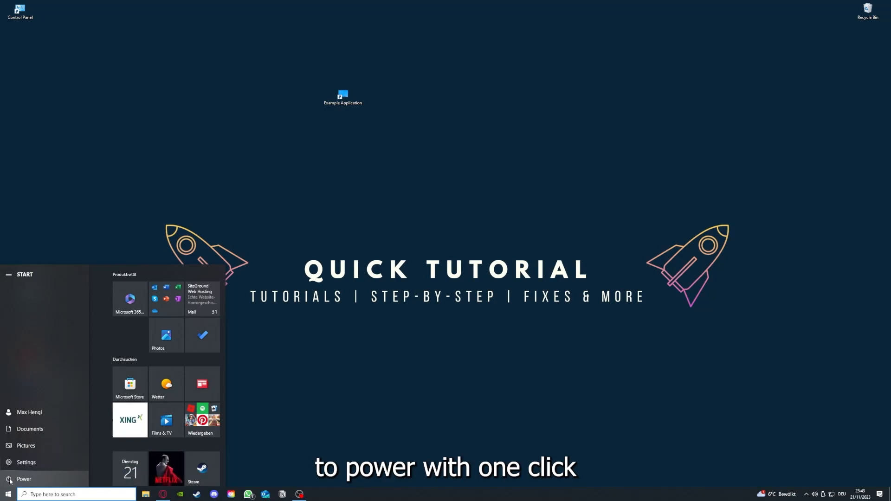
left_click(23, 478)
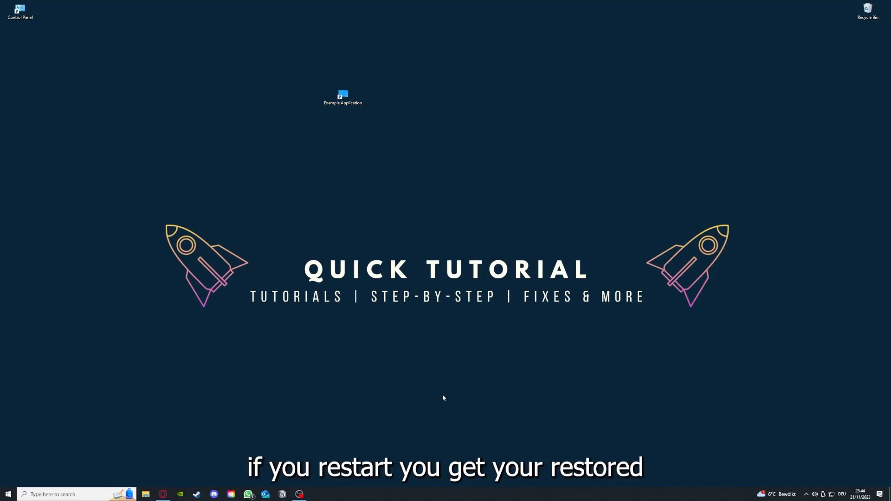
mouse_move(633, 205)
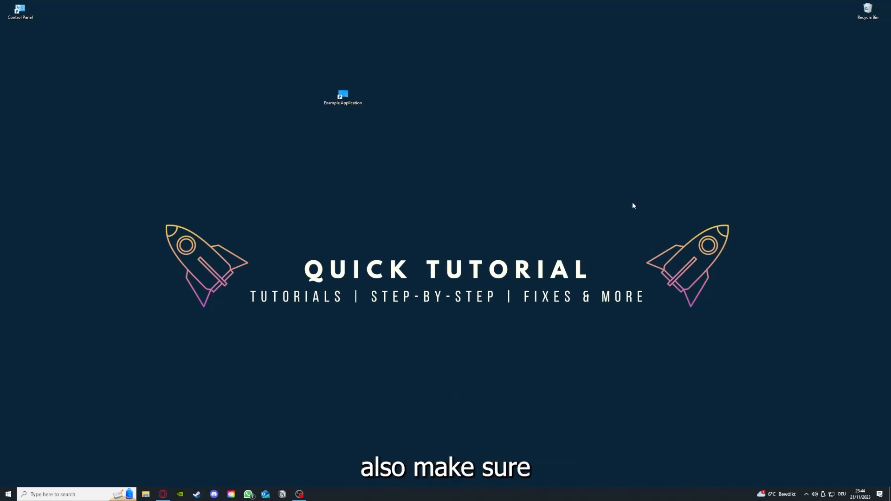
mouse_move(184, 185)
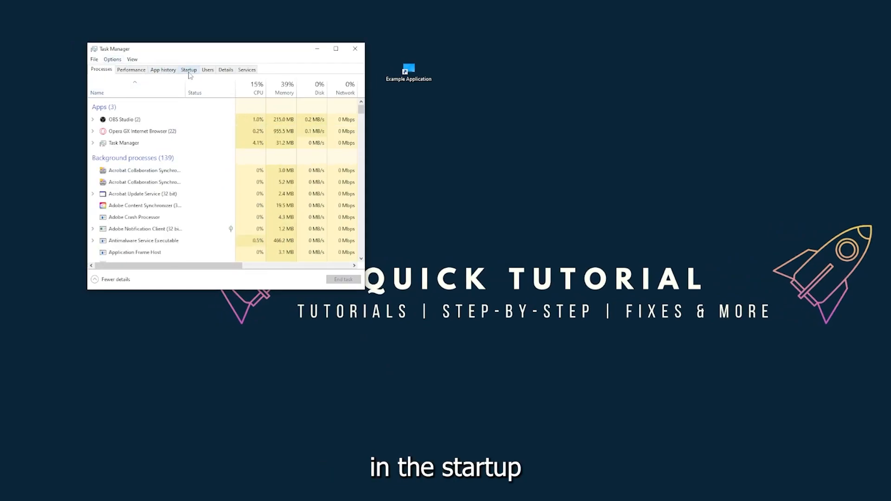
- Show the Startup tab listing startup apps, then reach Task Manager via the taskbar
left_click(188, 69)
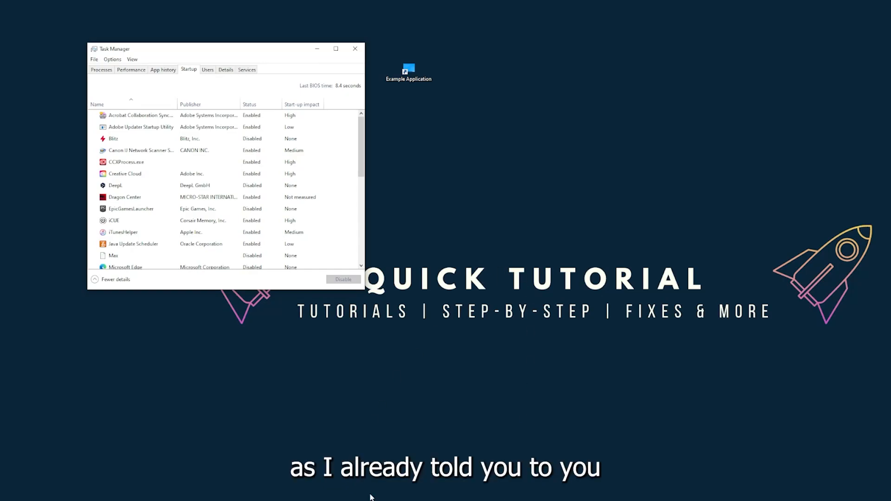
right_click(369, 493)
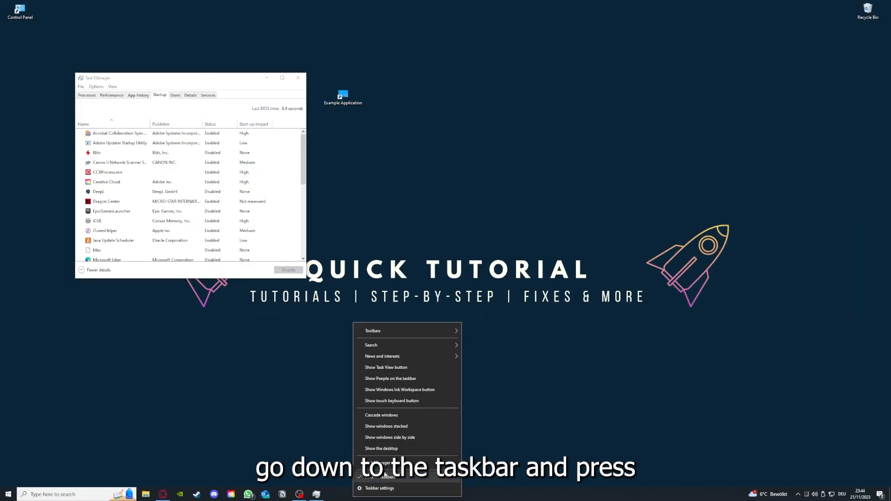
mouse_move(339, 404)
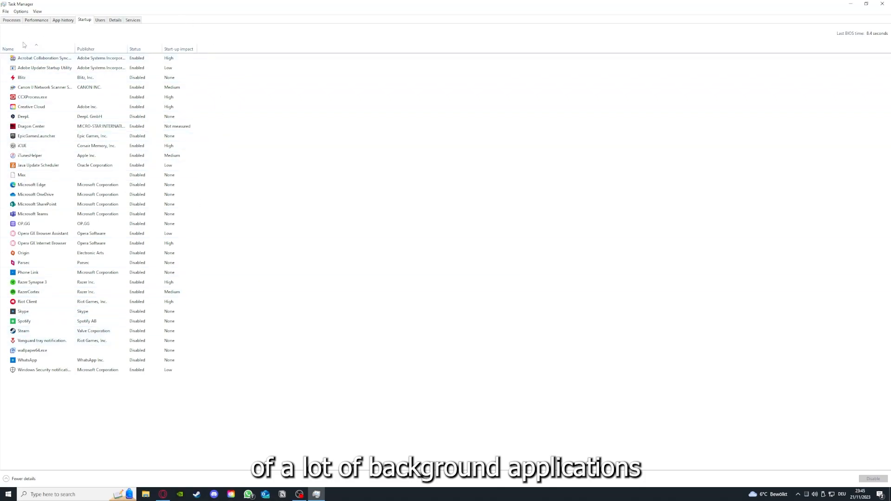
right_click(45, 58)
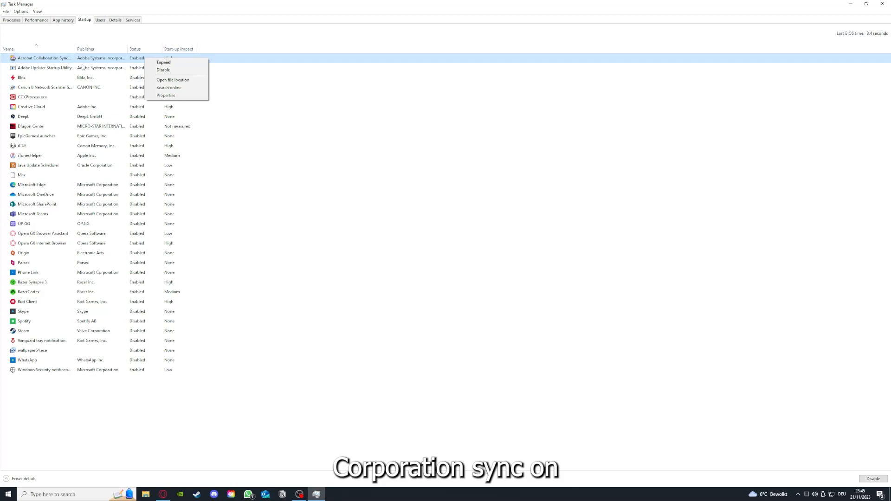
mouse_move(164, 61)
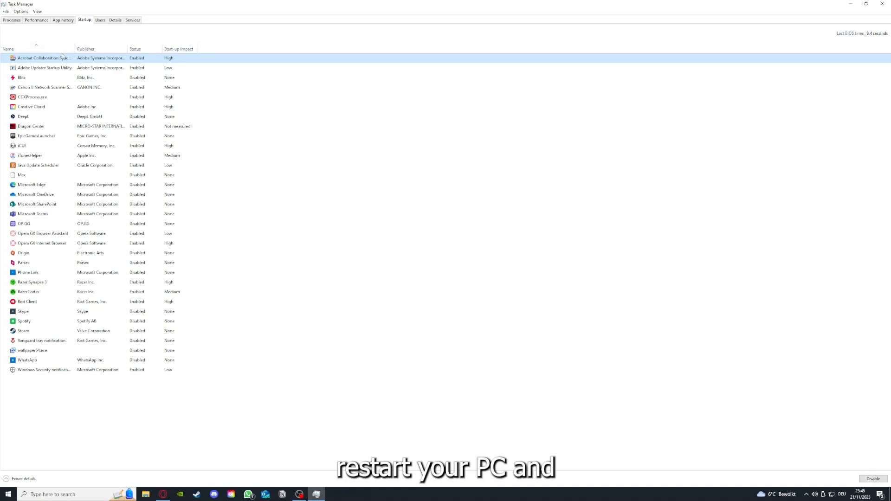
mouse_move(105, 29)
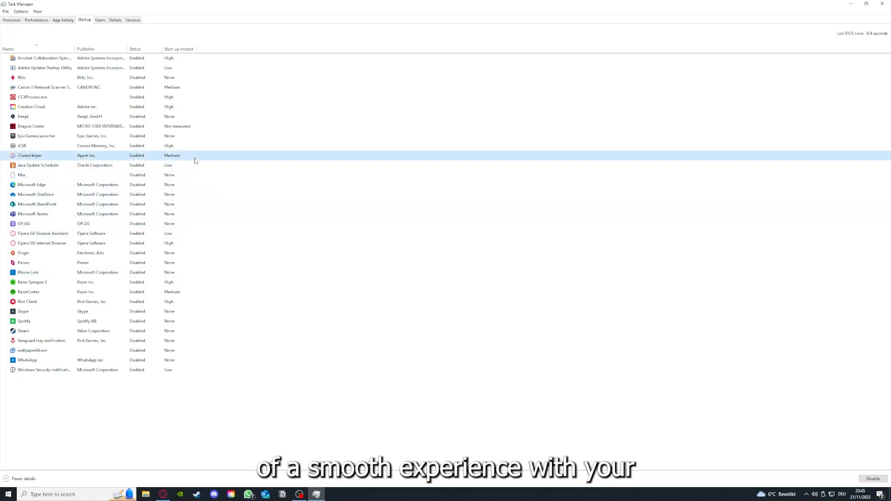
mouse_move(173, 155)
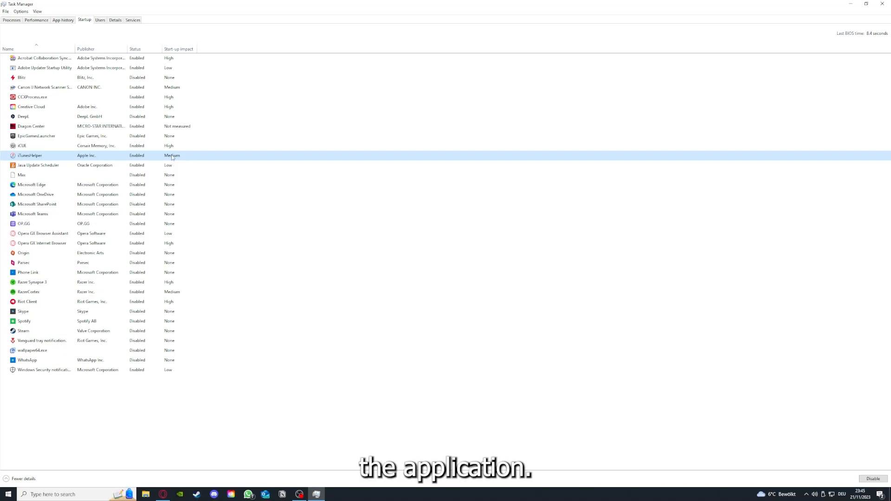
left_click(885, 4)
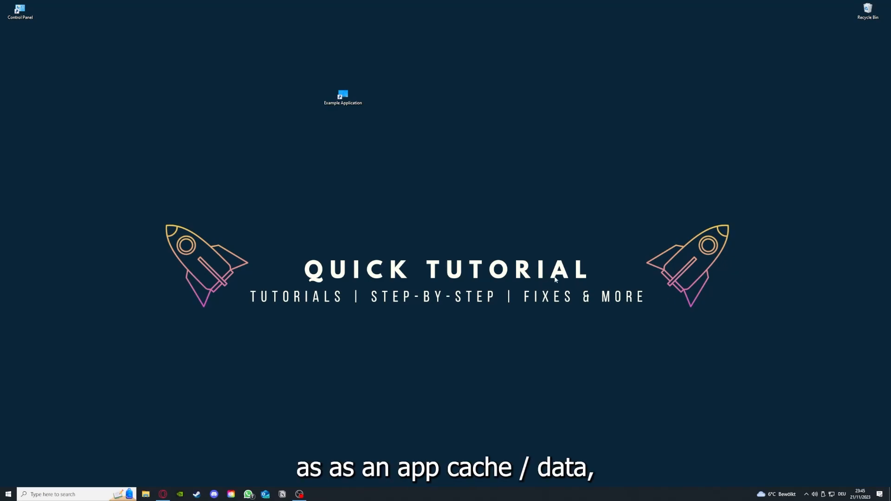
mouse_move(507, 146)
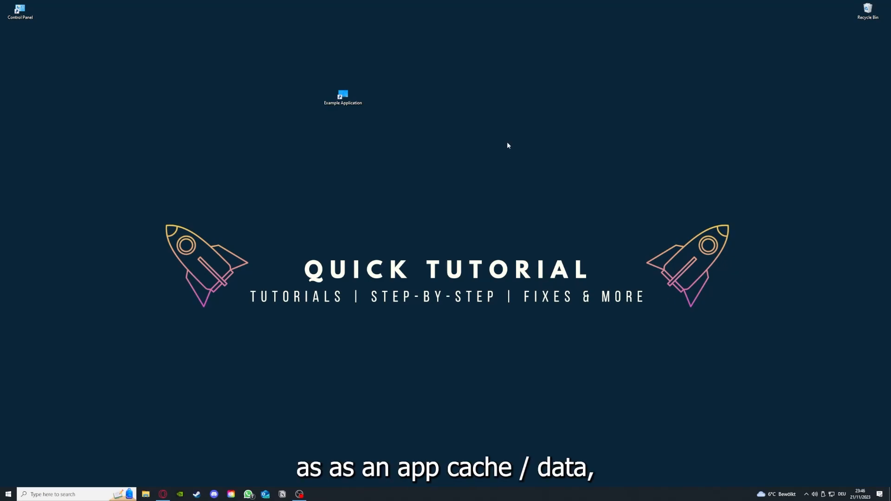
mouse_move(370, 142)
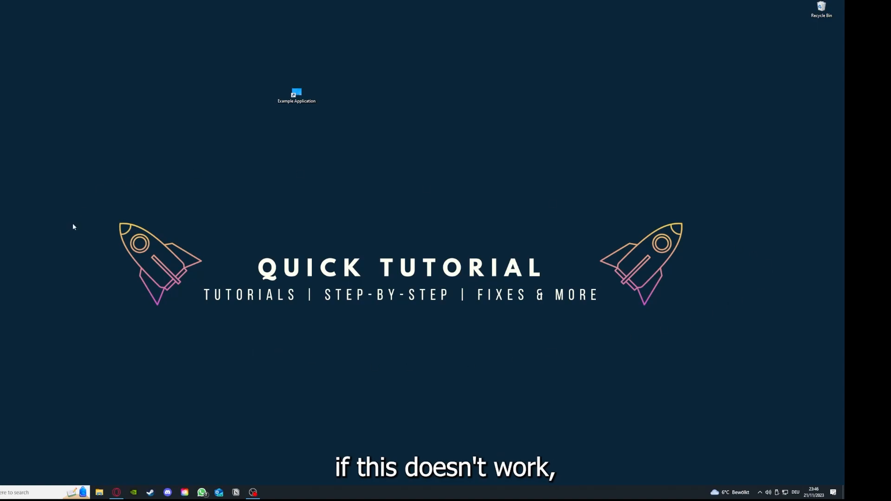
mouse_move(96, 188)
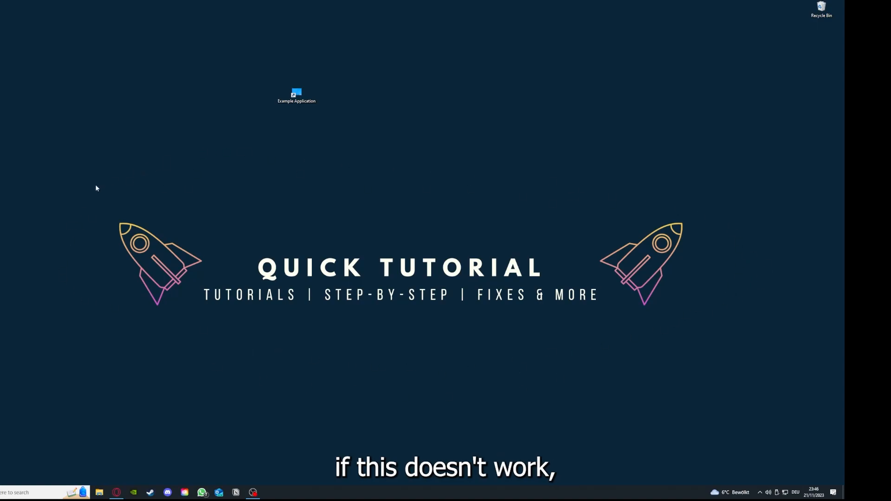
mouse_move(364, 284)
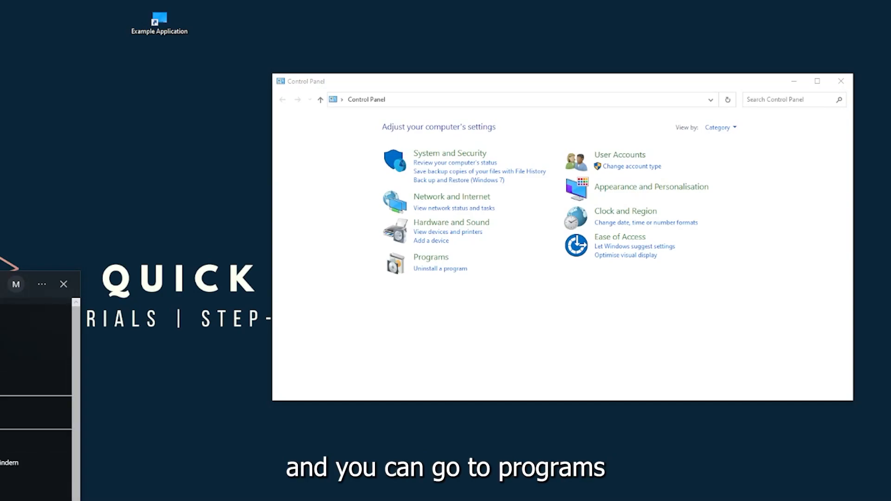
mouse_move(450, 262)
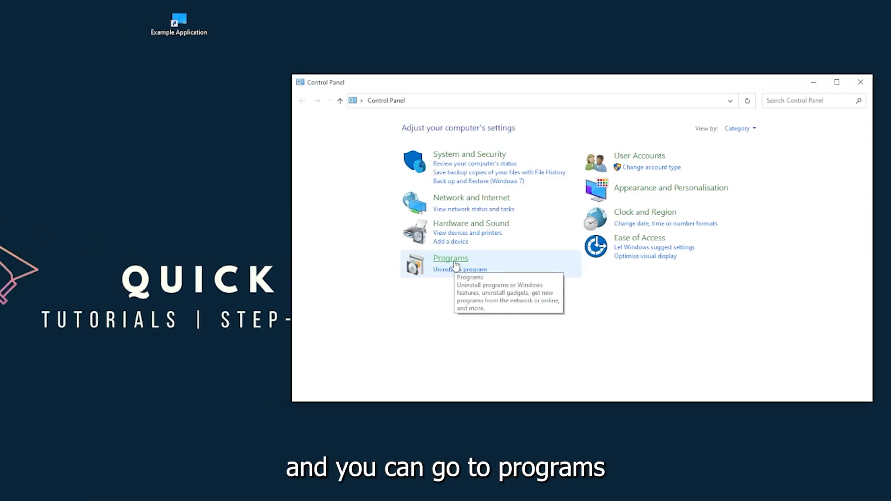
- Go from Control Panel's Programs category to Programs and Features
left_click(450, 258)
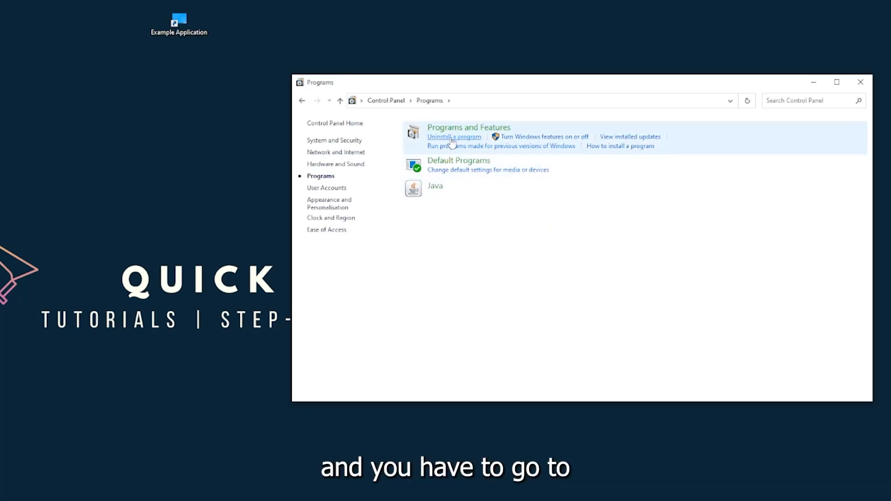
mouse_move(630, 137)
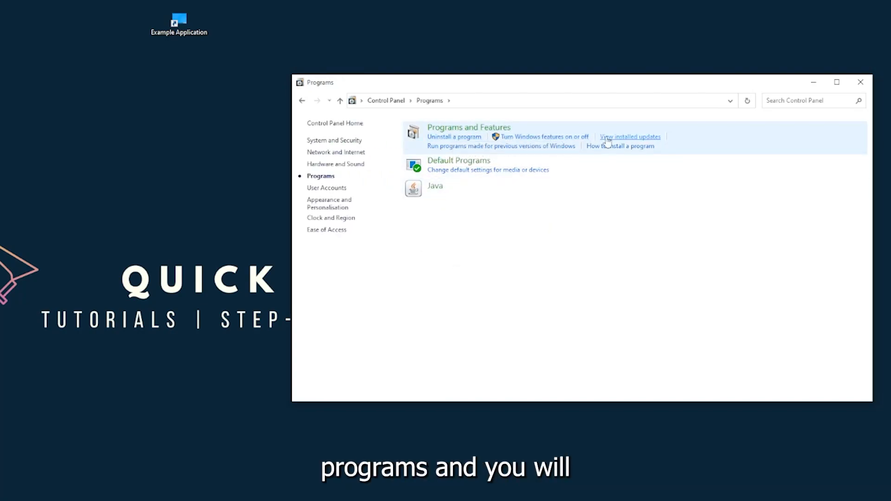
mouse_move(469, 127)
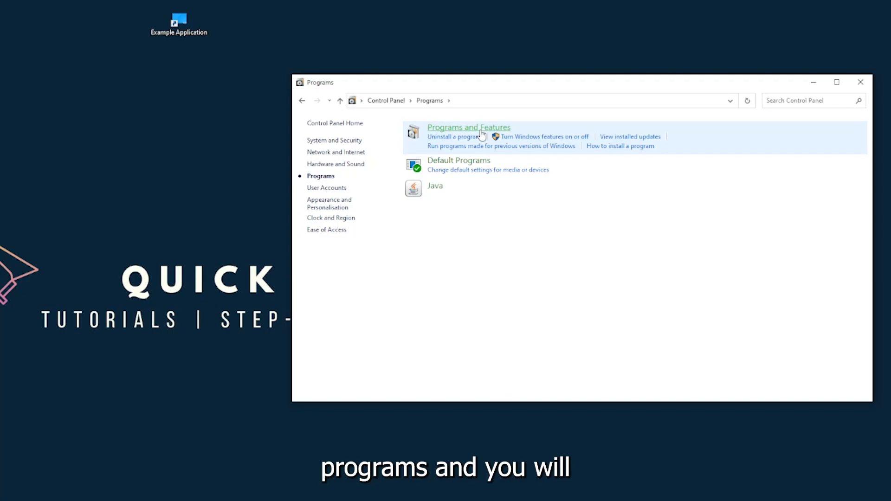
left_click(468, 126)
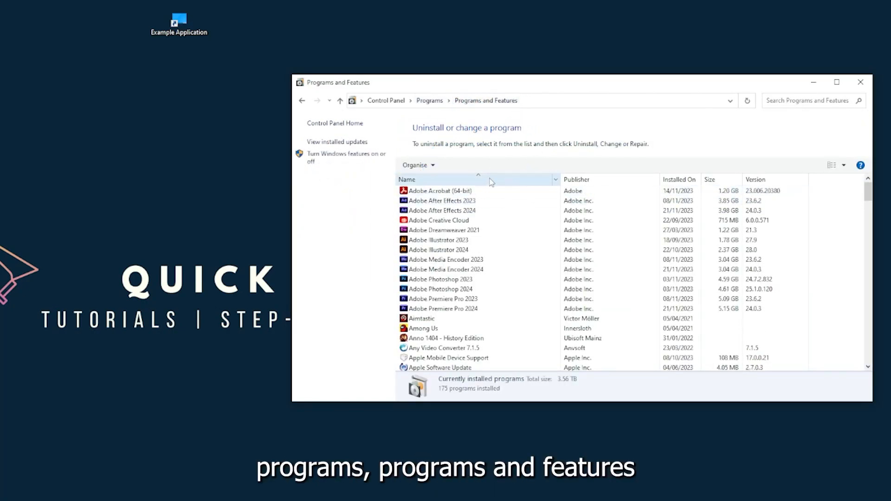
- Uninstall Overwolf and confirm Yes to remove it from the list after the error
scroll("down", 3)
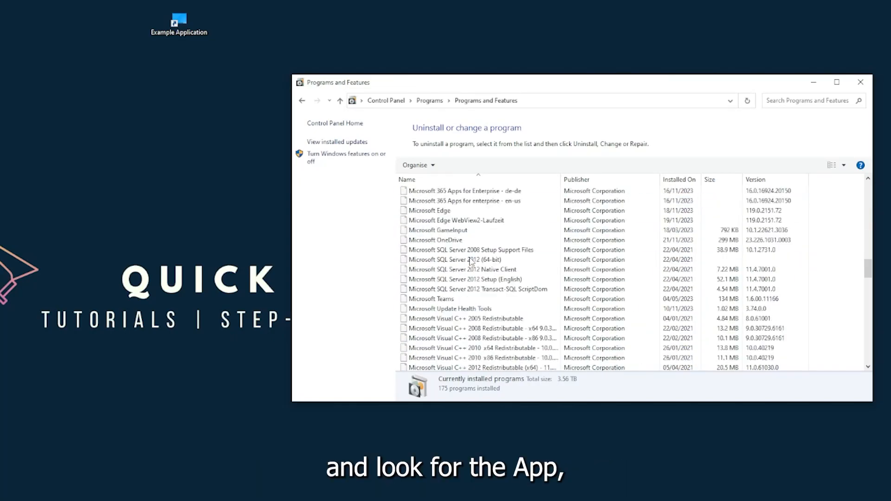
scroll("down", 3)
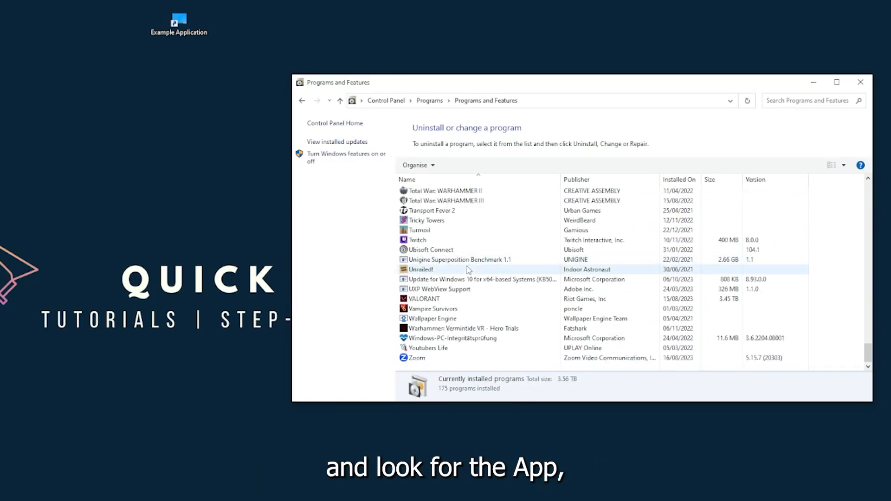
scroll("up", 3)
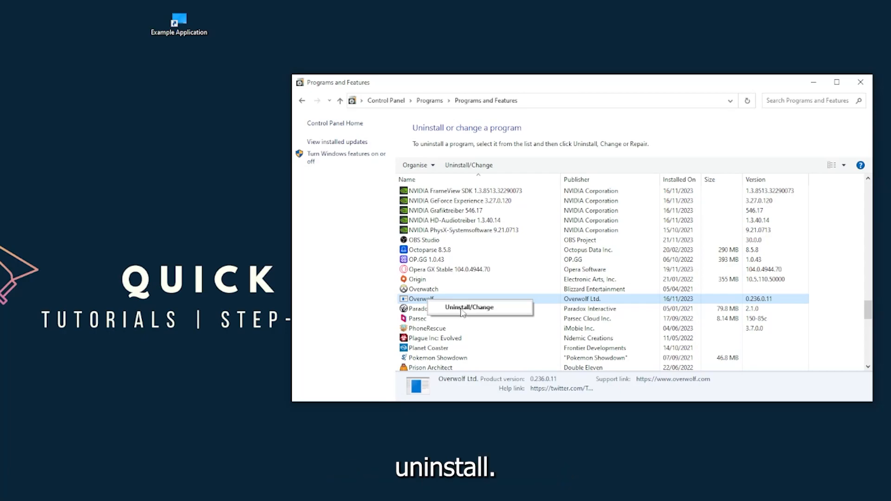
left_click(468, 306)
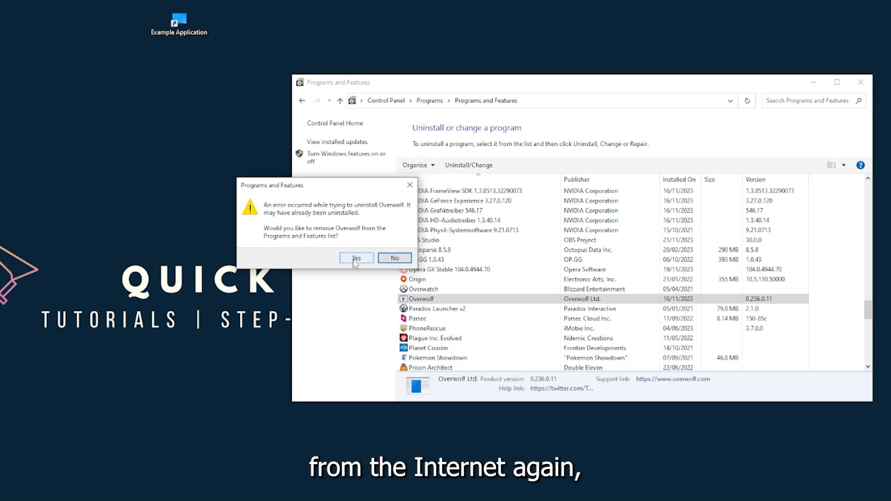
left_click(356, 258)
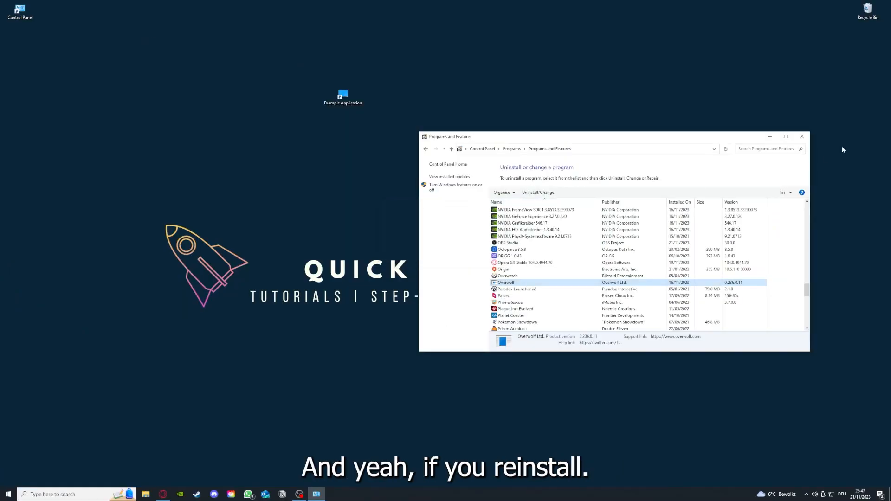
- Close the Programs and Features window
left_click(801, 136)
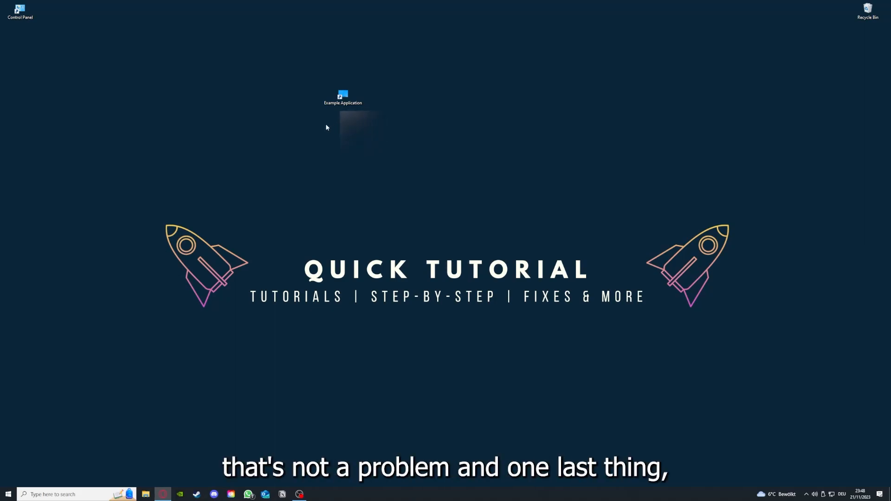
- Open Example Application shortcut Properties, view Details, then return to the Shortcut tab
right_click(342, 96)
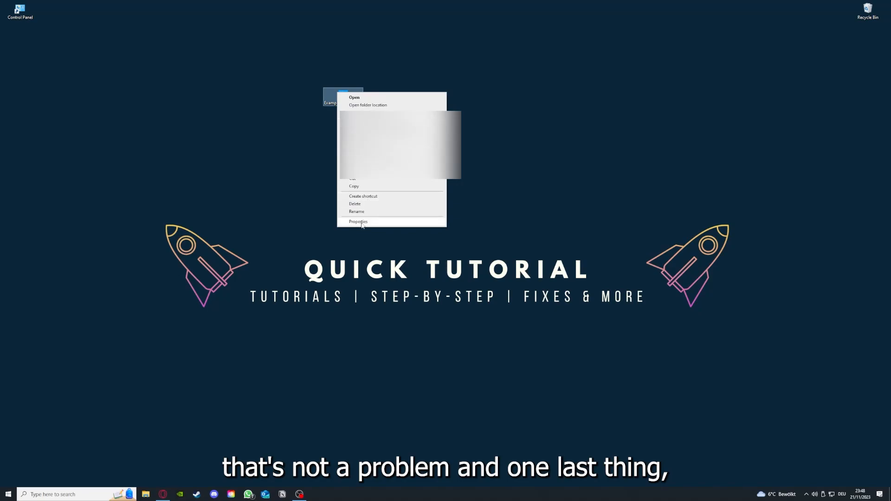
mouse_move(345, 63)
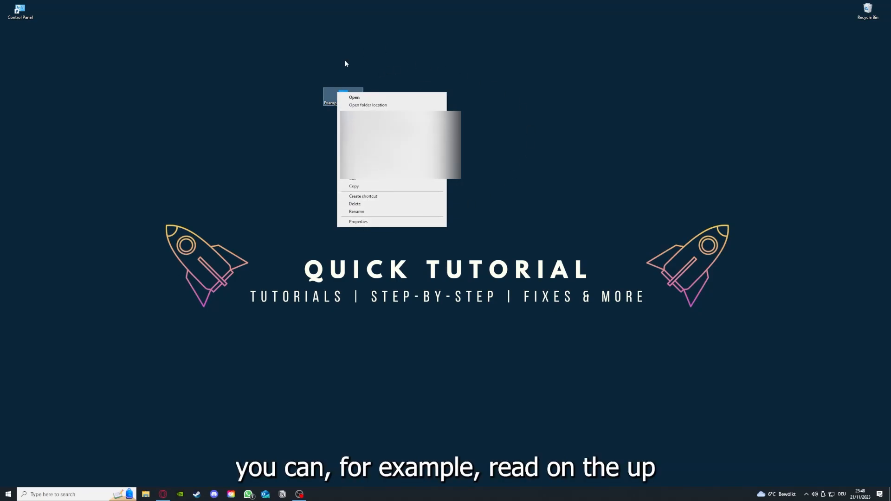
mouse_move(358, 222)
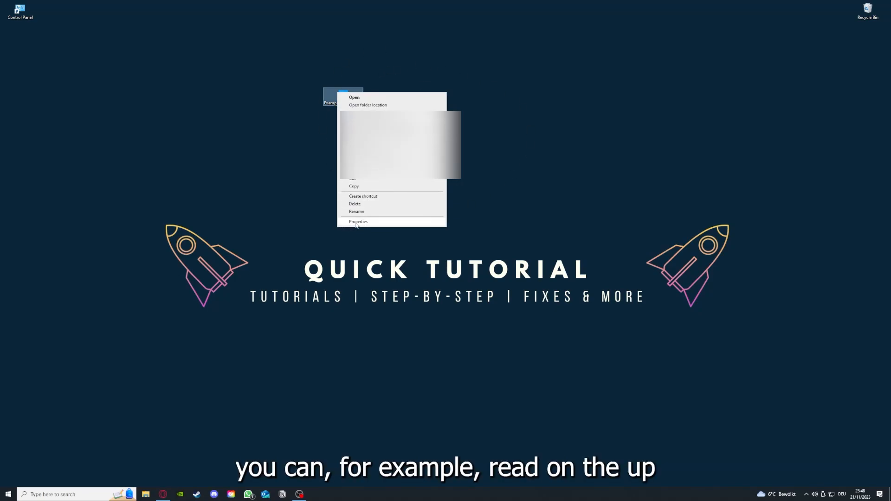
left_click(358, 221)
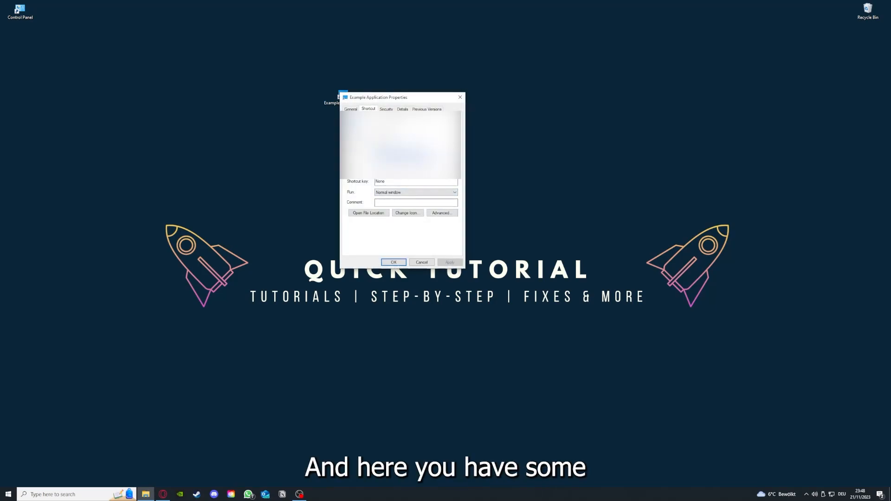
left_click(402, 109)
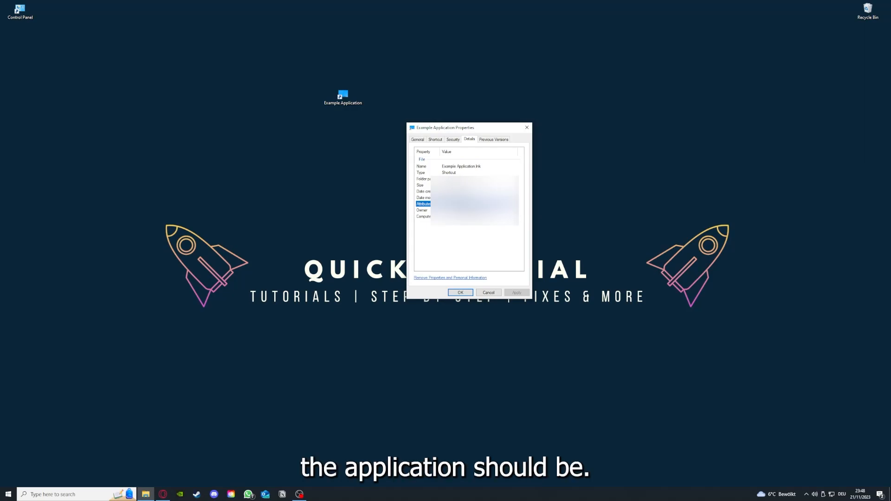
mouse_move(496, 153)
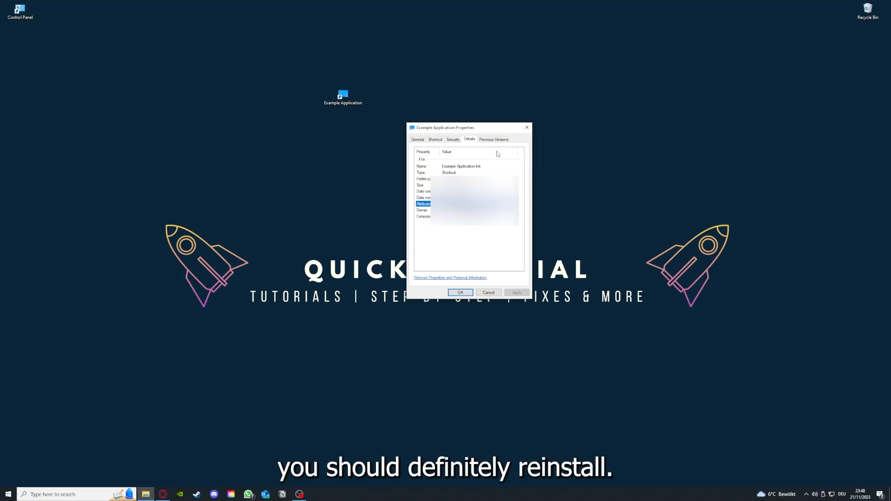
left_click(435, 139)
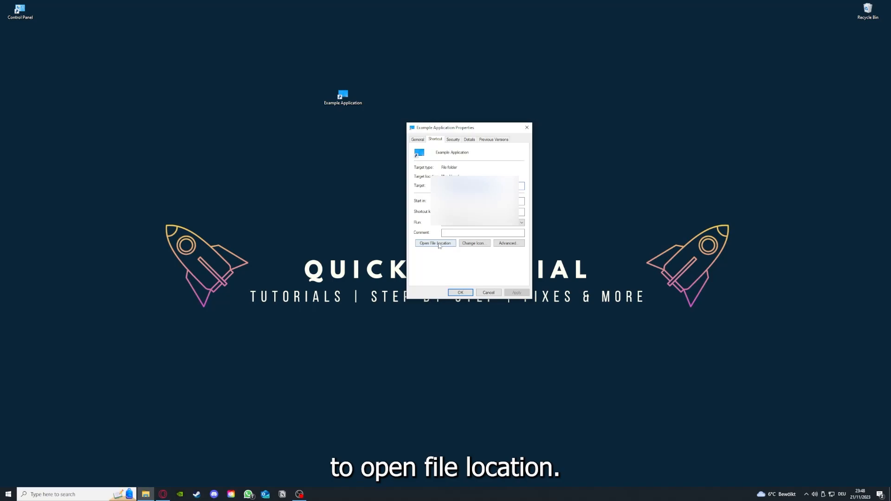
- Use Open File Location in the shortcut's Properties to open File Explorer
left_click(435, 243)
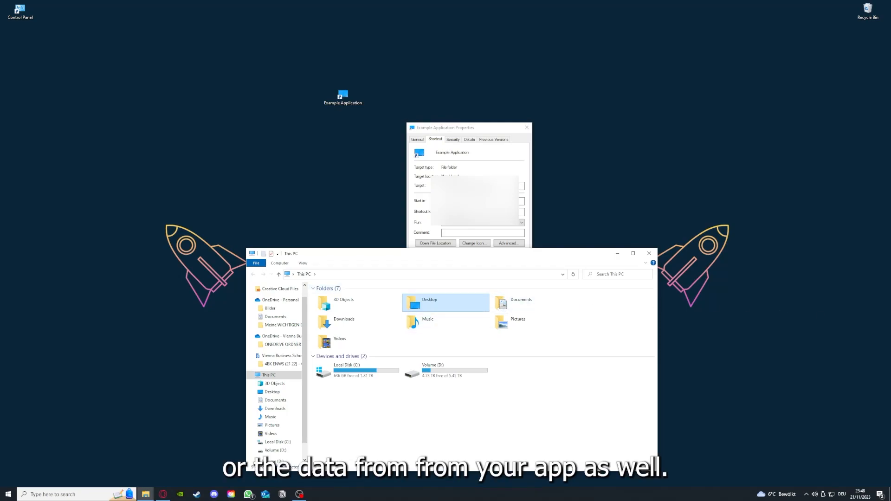
mouse_move(444, 322)
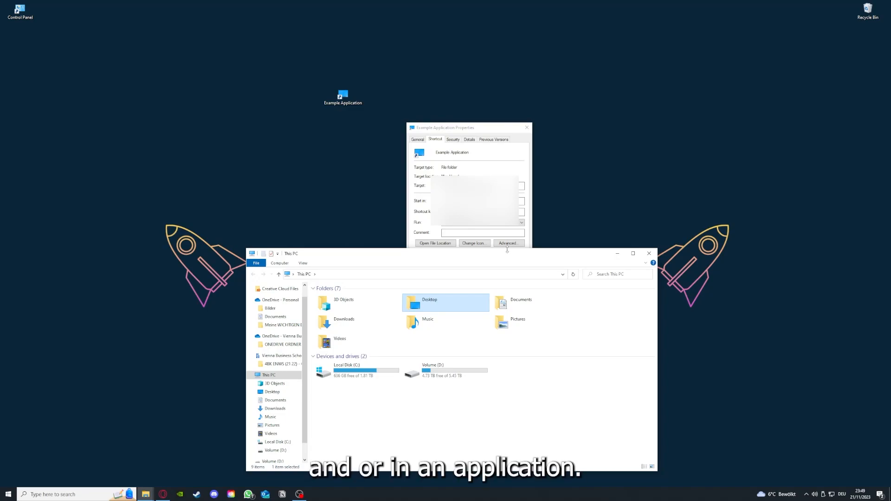
mouse_move(579, 260)
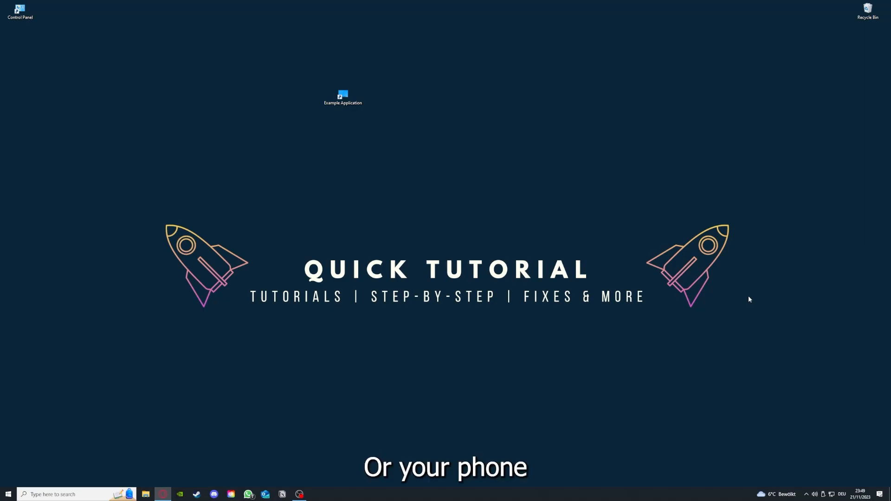
mouse_move(769, 296)
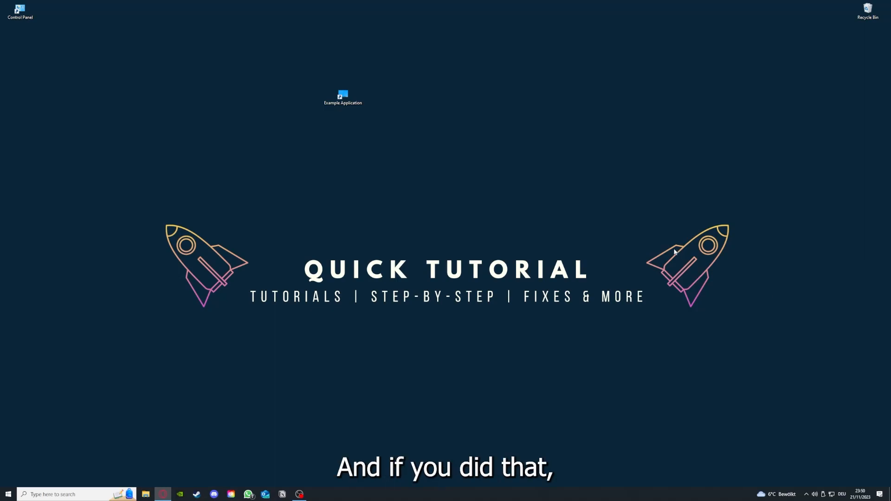
mouse_move(731, 271)
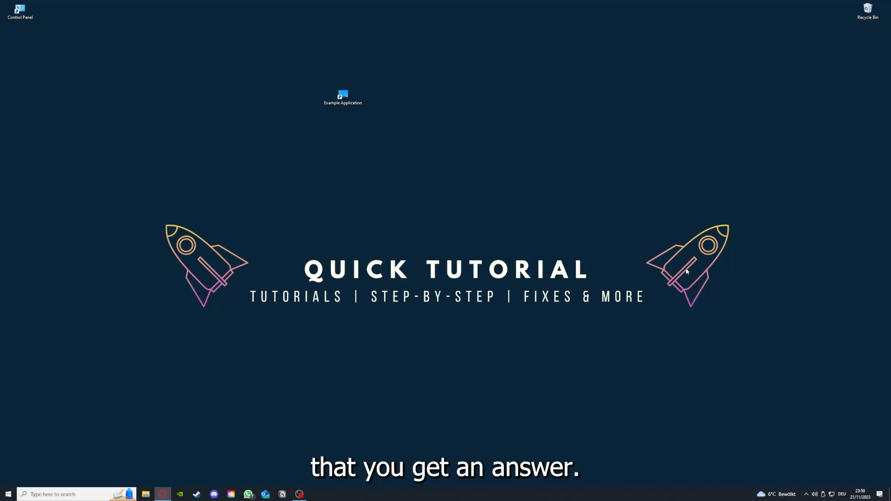
mouse_move(286, 189)
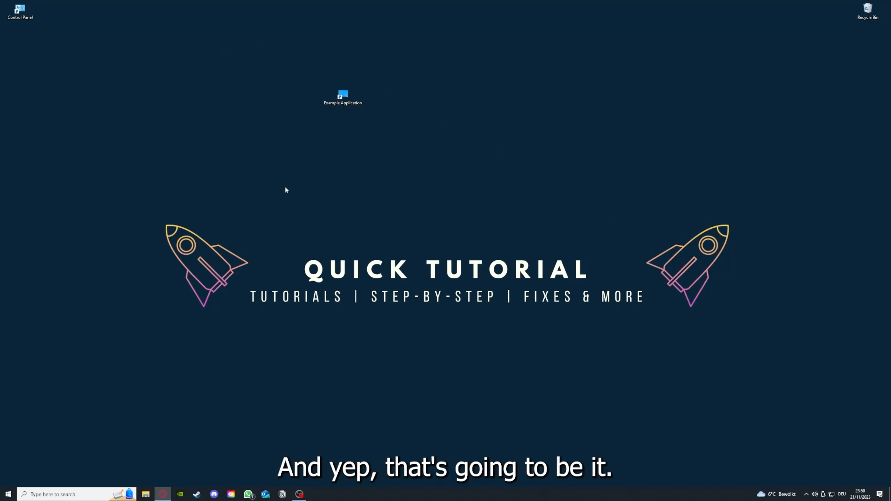